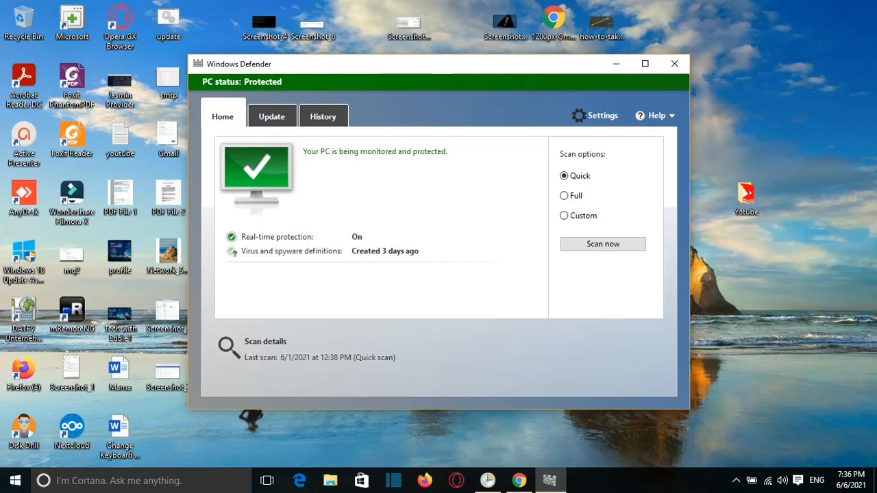
{"action": "mouse_move", "coordinate": [307, 335]}
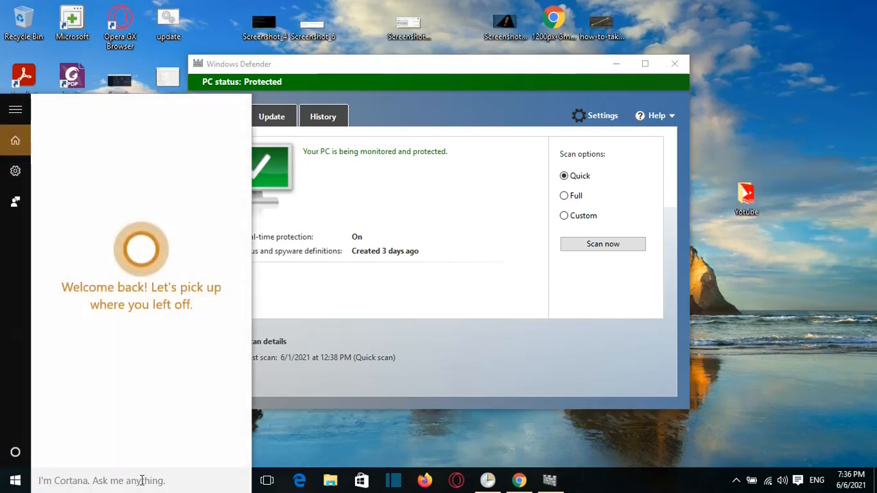
Search Cortana for 'setting' and launch the Settings app.
{"action": "type", "text": "setting"}
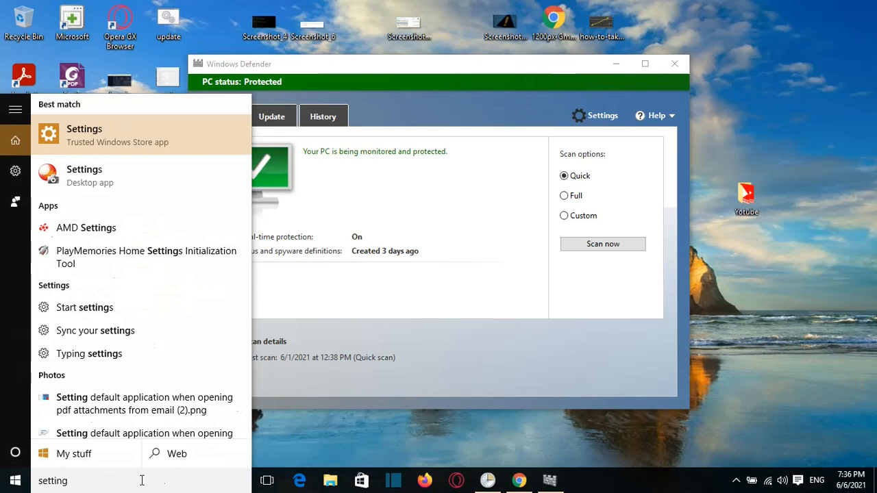
{"action": "mouse_move", "coordinate": [145, 305]}
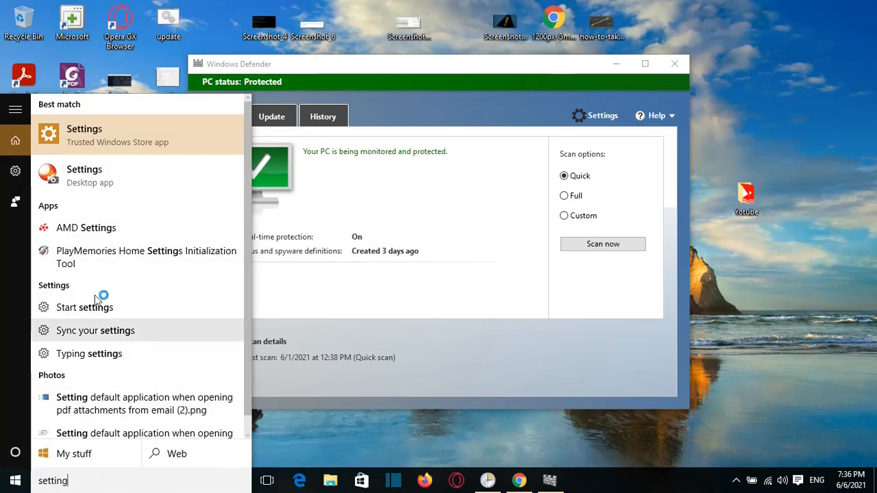
{"action": "left_click", "coordinate": [85, 136]}
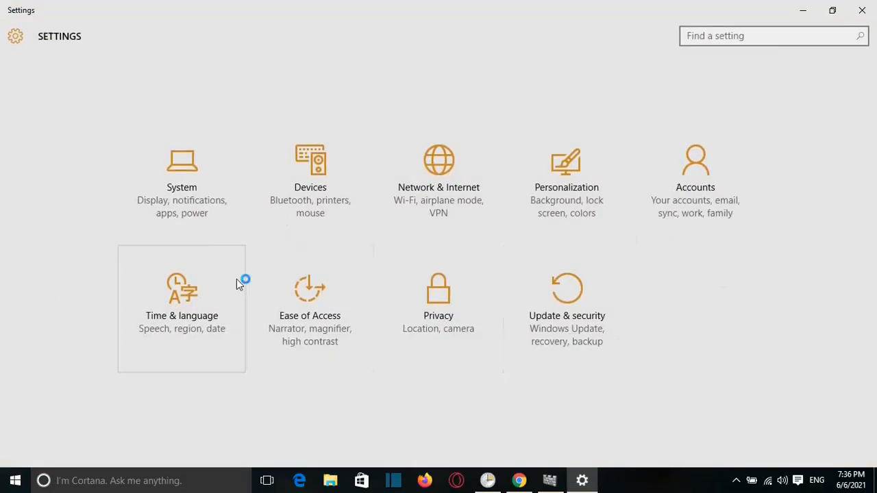
{"action": "mouse_move", "coordinate": [630, 329]}
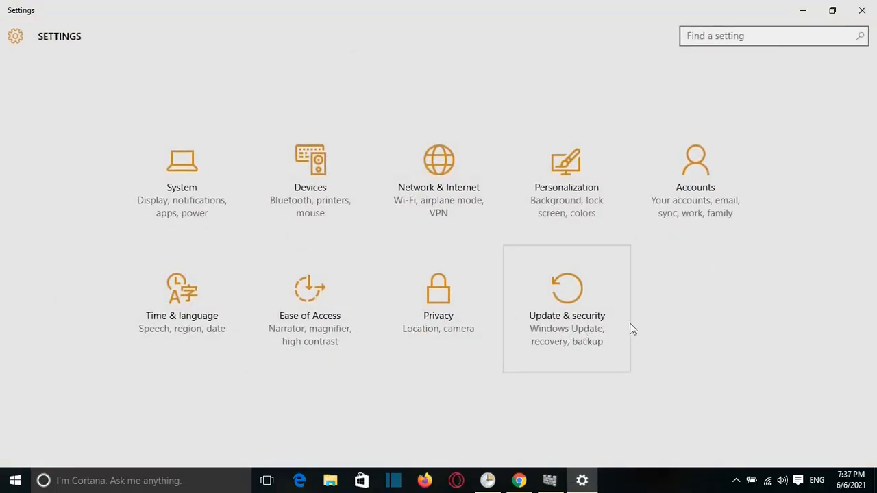
{"action": "mouse_move", "coordinate": [595, 331]}
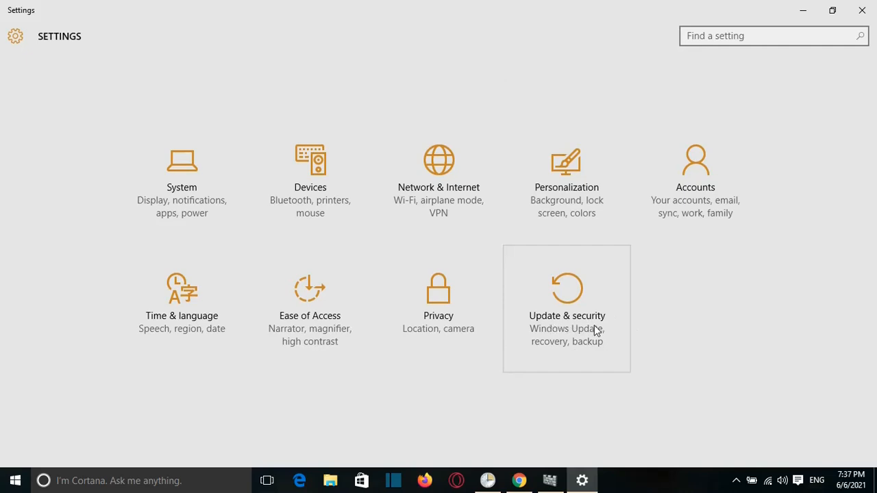
Go to the Update & security section of Settings.
{"action": "left_click", "coordinate": [568, 309]}
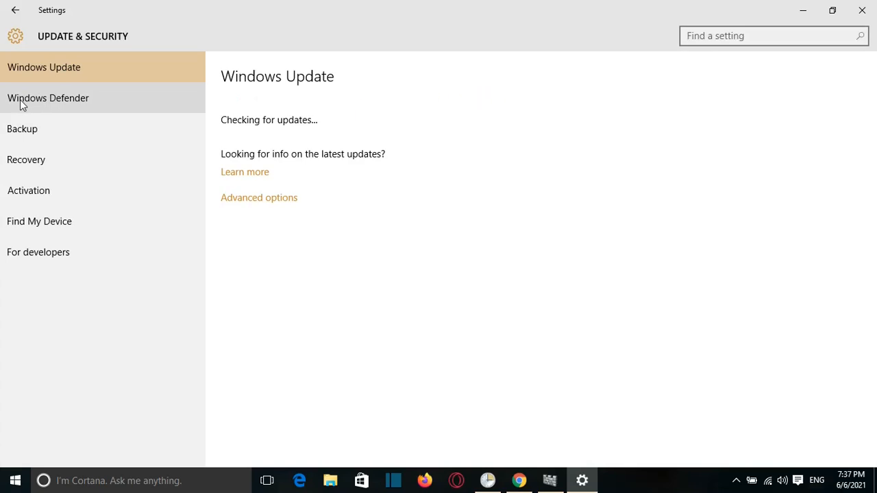
Turn Windows Defender's Real-time protection Off on its Settings page.
{"action": "left_click", "coordinate": [48, 97]}
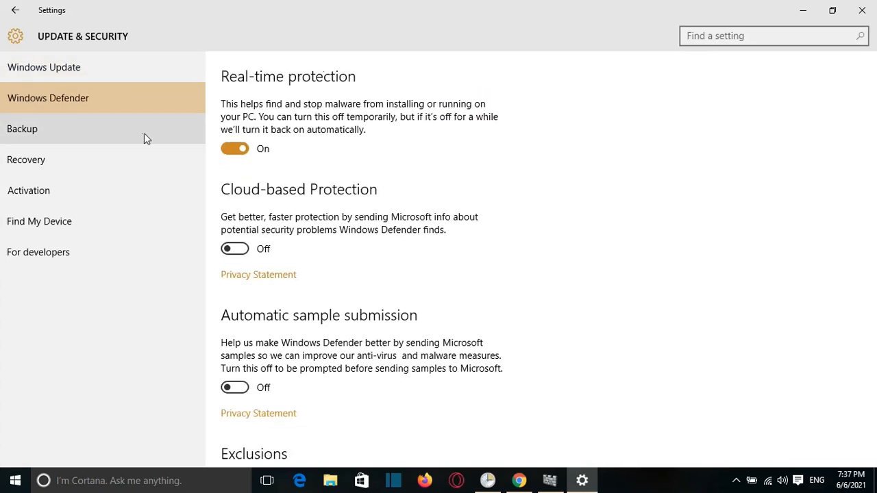
{"action": "mouse_move", "coordinate": [310, 109]}
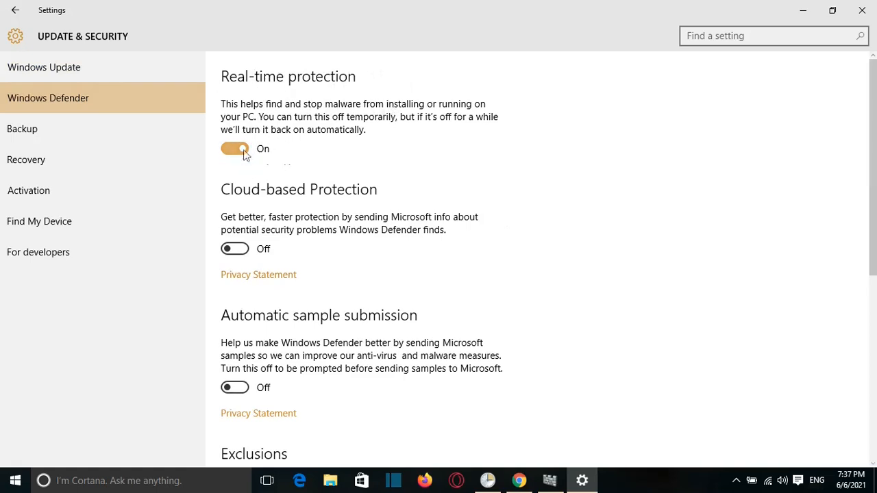
{"action": "left_click", "coordinate": [235, 148]}
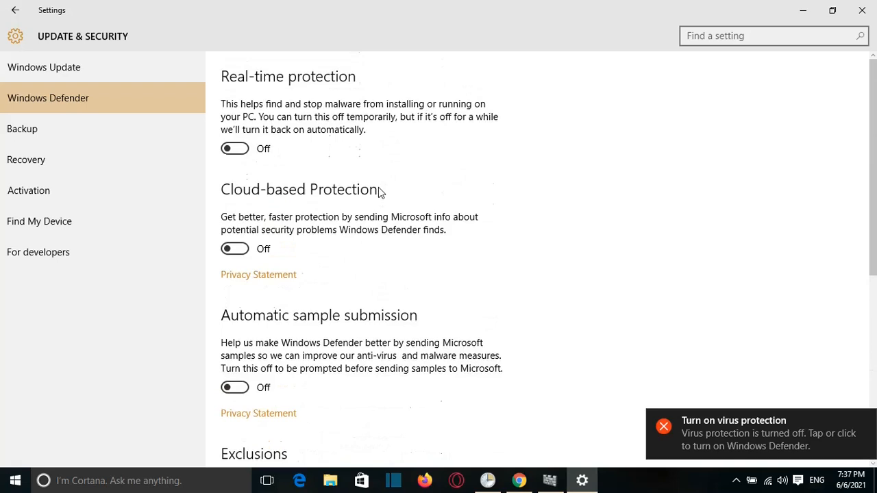
{"action": "mouse_move", "coordinate": [391, 187]}
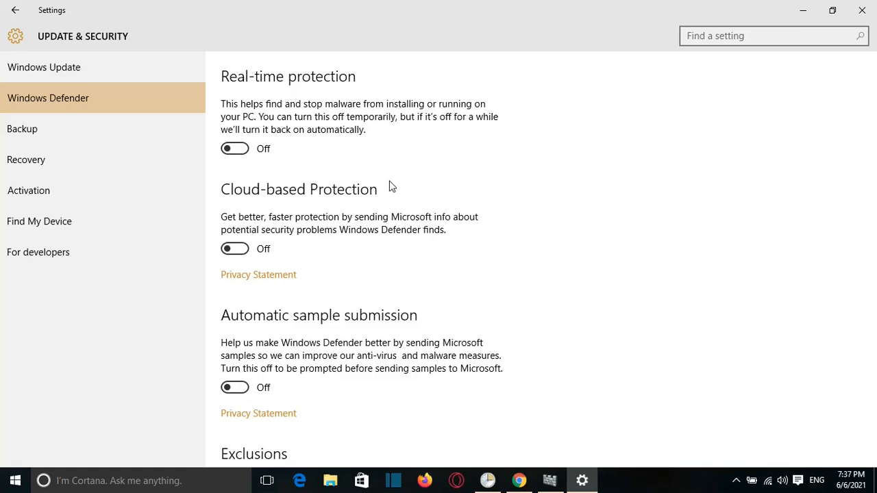
{"action": "mouse_move", "coordinate": [370, 158]}
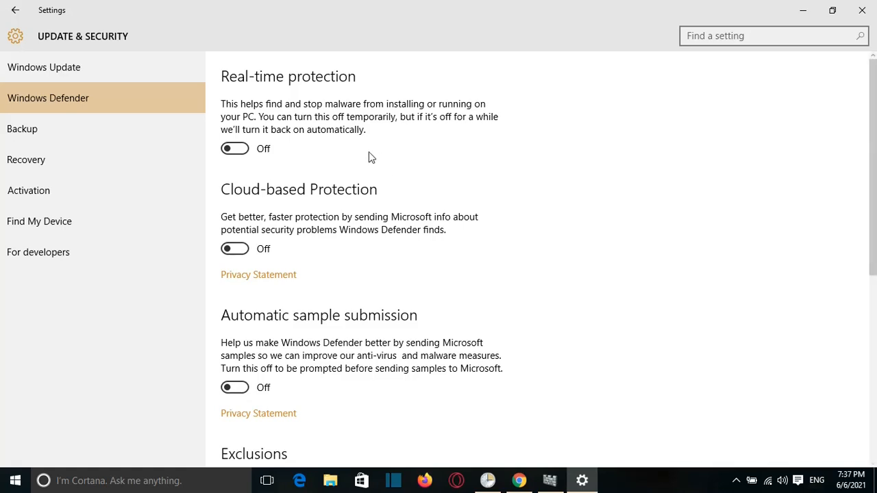
{"action": "mouse_move", "coordinate": [533, 248]}
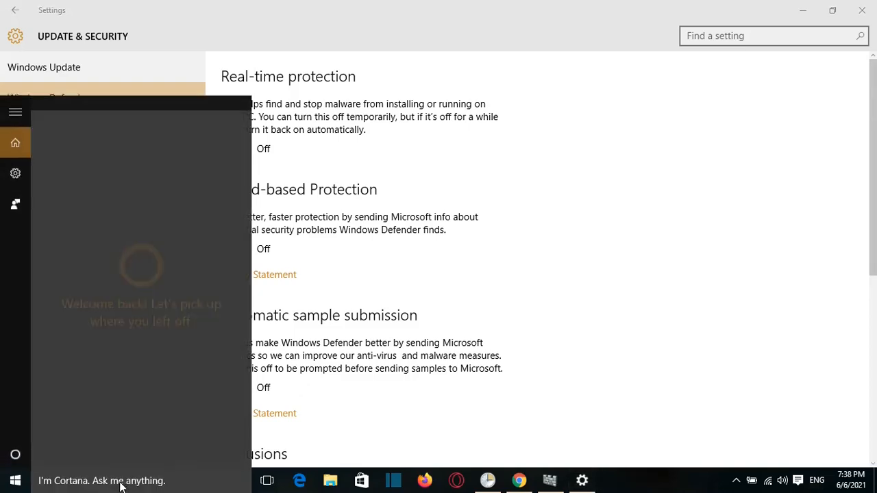
Search Cortana for 'group policy' and launch the Local Group Policy Editor.
{"action": "type", "text": "group polic"}
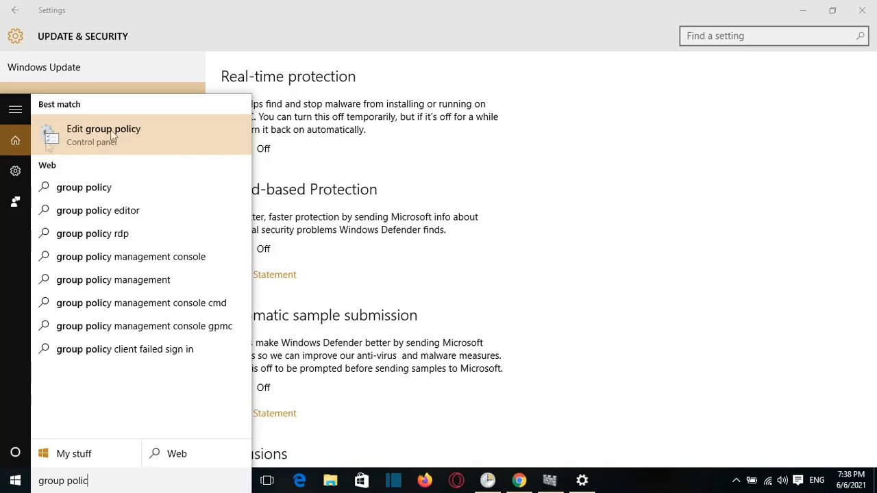
{"action": "left_click", "coordinate": [104, 134]}
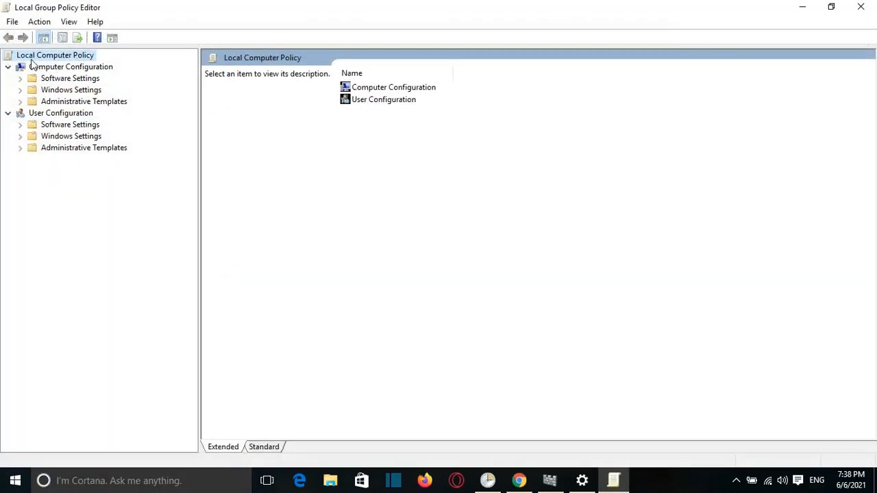
{"action": "mouse_move", "coordinate": [69, 78]}
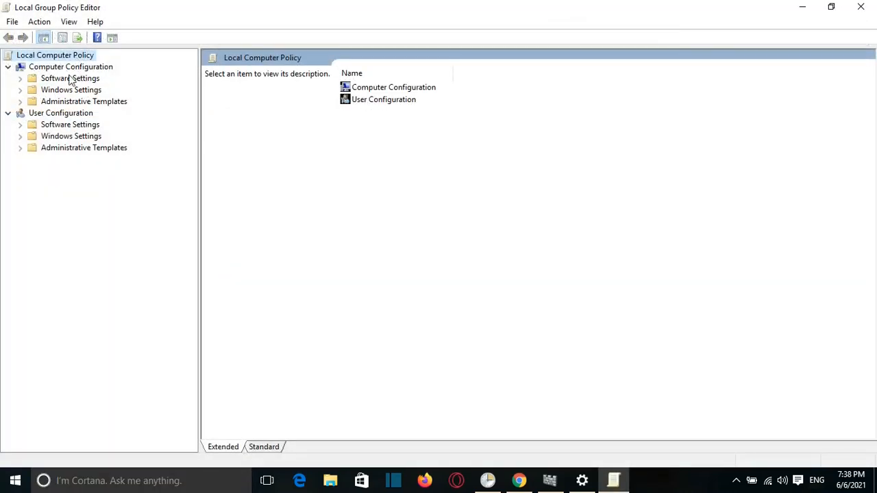
{"action": "mouse_move", "coordinate": [48, 101]}
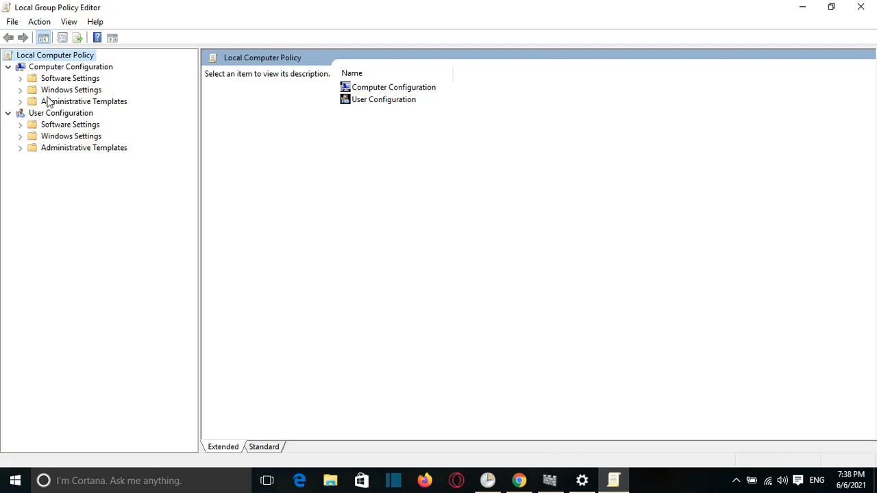
Navigate Computer Configuration > Administrative Templates > Windows Components to the Windows Defender folder.
{"action": "left_click", "coordinate": [84, 101]}
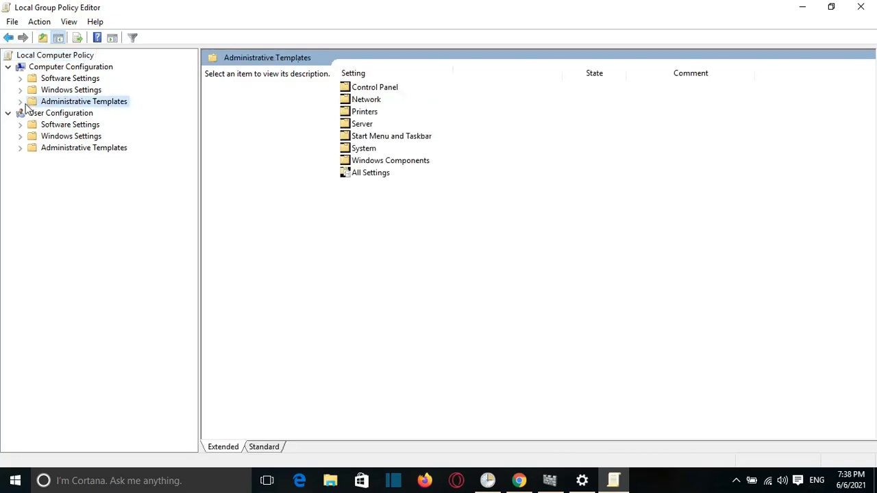
{"action": "left_click", "coordinate": [20, 102]}
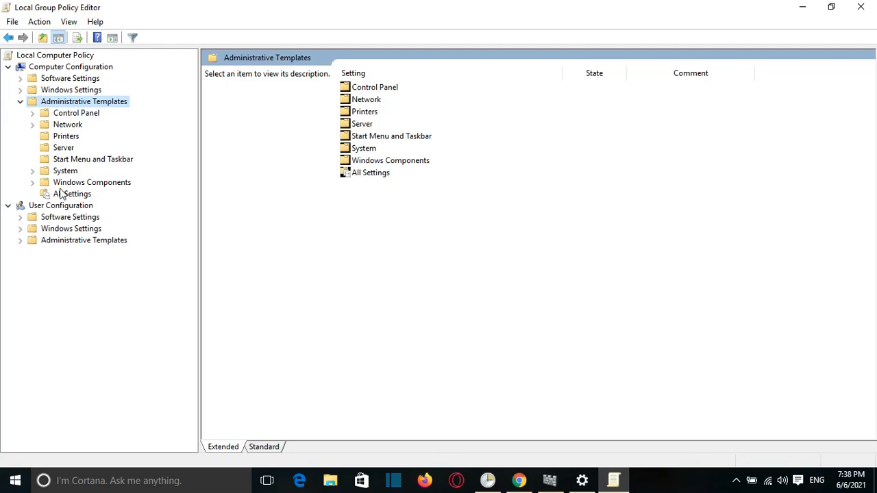
{"action": "mouse_move", "coordinate": [38, 192]}
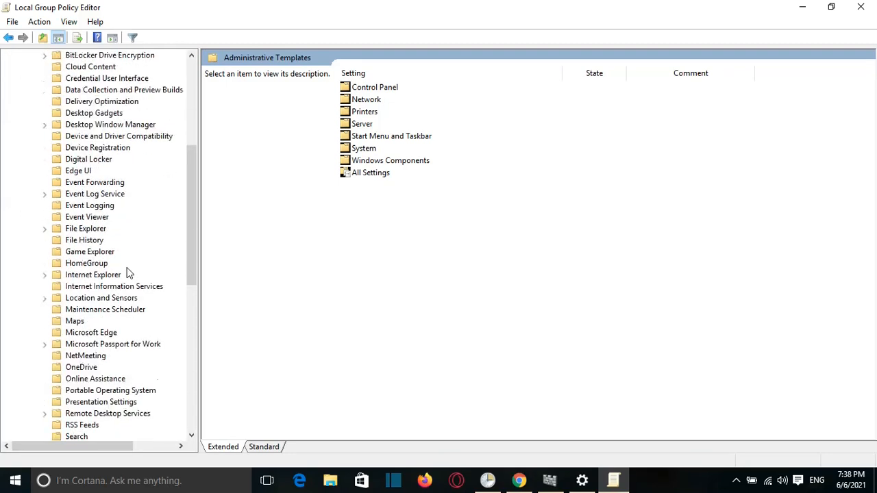
{"action": "scroll", "scroll_direction": "down", "scroll_amount": 3}
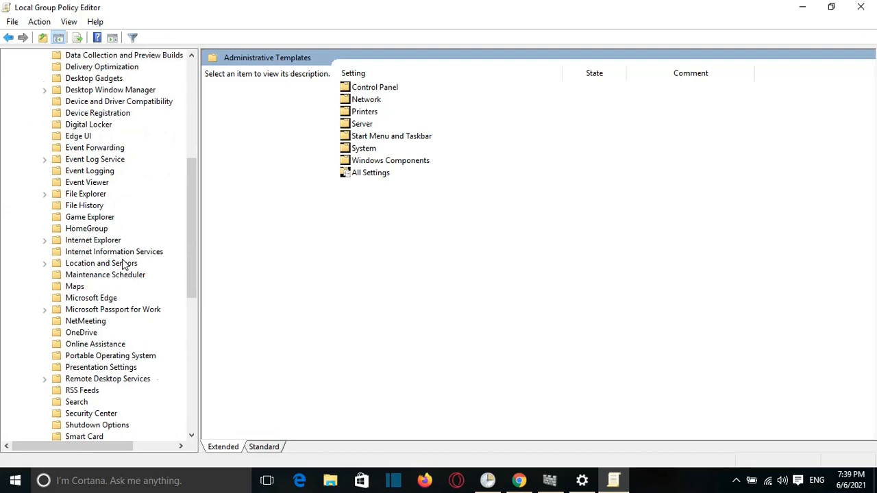
{"action": "scroll", "scroll_direction": "down", "scroll_amount": 3}
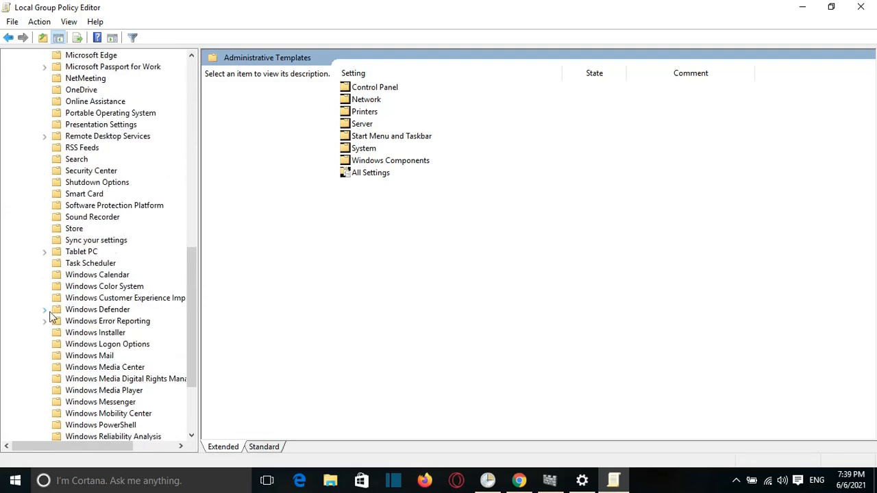
{"action": "left_click", "coordinate": [96, 310]}
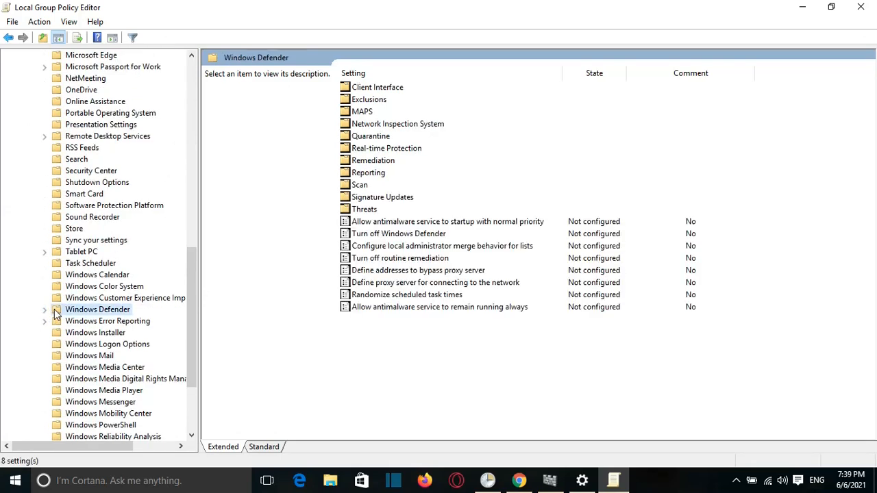
Expand the Windows Defender folder to show subfolders like Real-time Protection.
{"action": "left_click", "coordinate": [44, 310]}
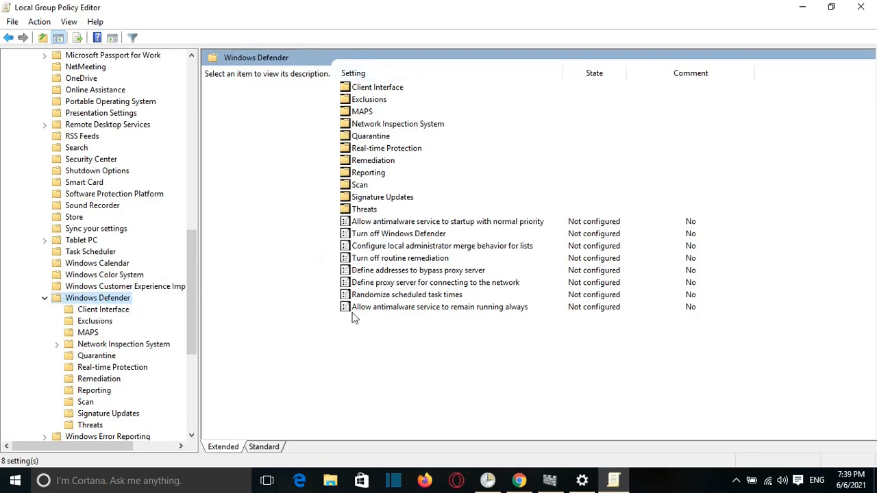
{"action": "mouse_move", "coordinate": [370, 378]}
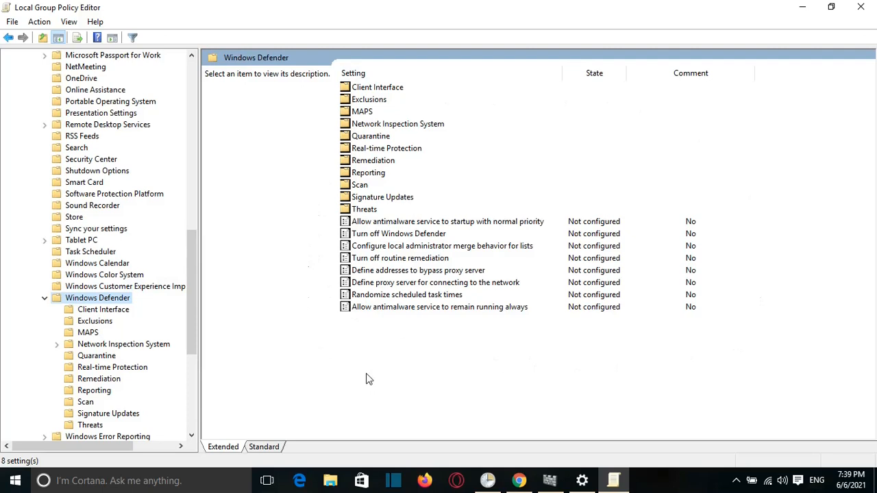
{"action": "mouse_move", "coordinate": [276, 290]}
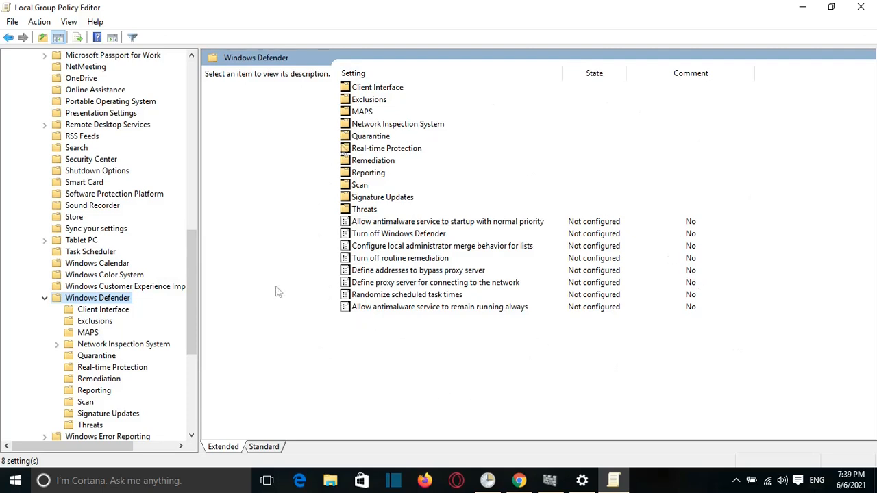
{"action": "mouse_move", "coordinate": [537, 236]}
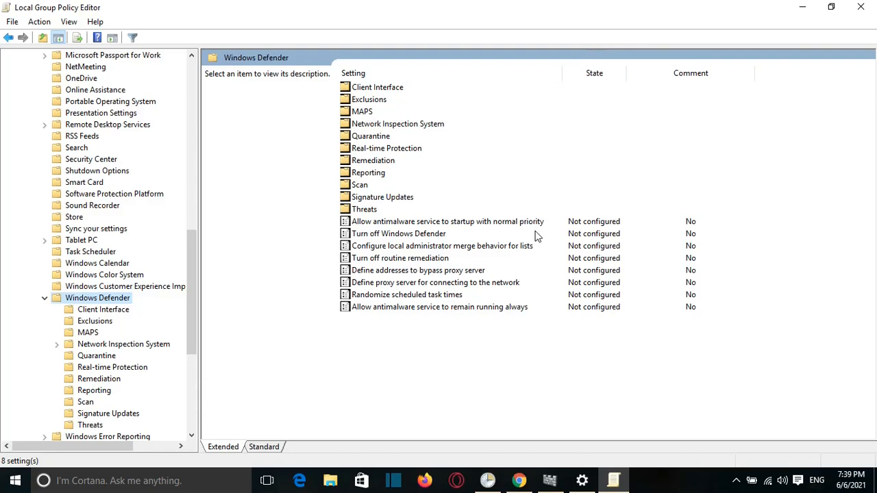
{"action": "mouse_move", "coordinate": [336, 239]}
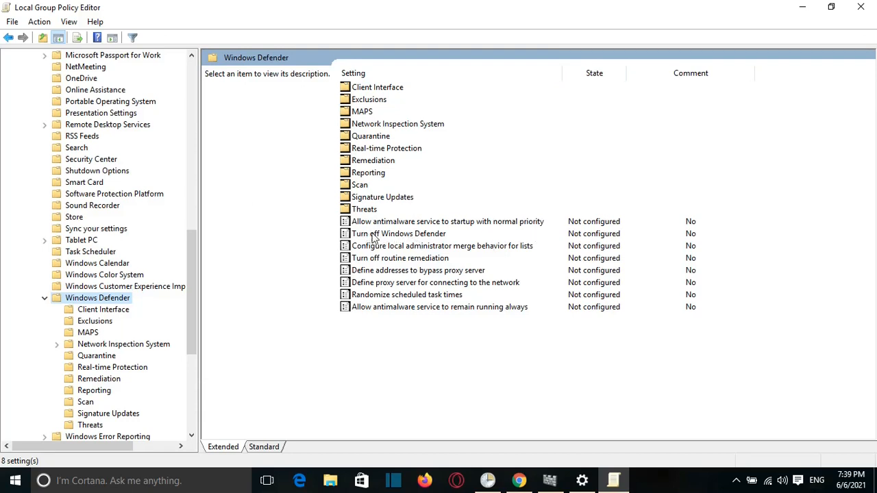
Bring up the 'Turn off Windows Defender' policy's settings window.
{"action": "left_click", "coordinate": [400, 233]}
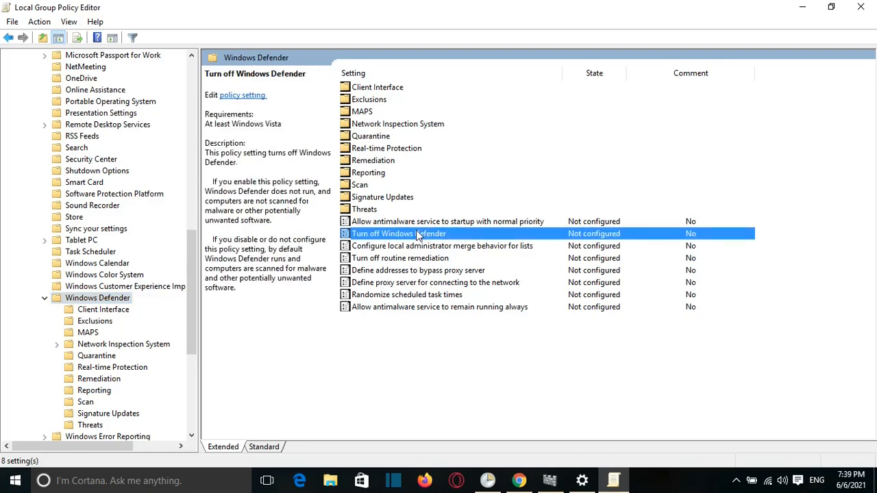
{"action": "double_click", "coordinate": [399, 233]}
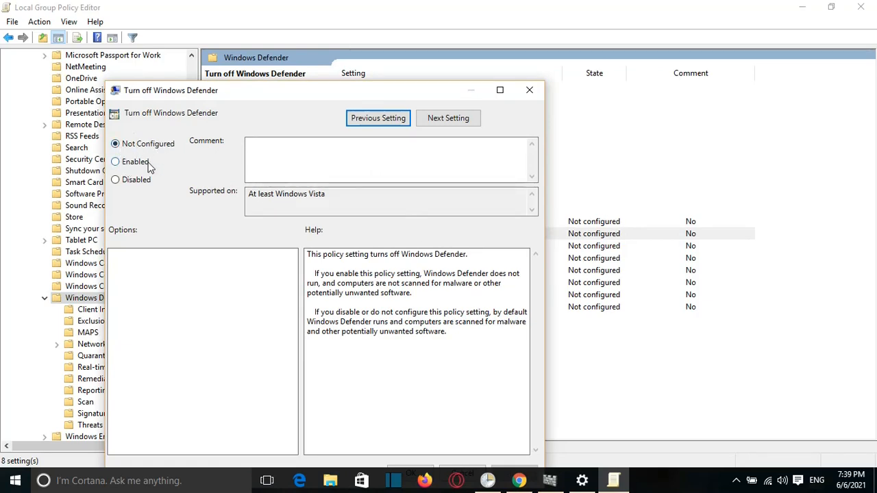
{"action": "mouse_move", "coordinate": [299, 99]}
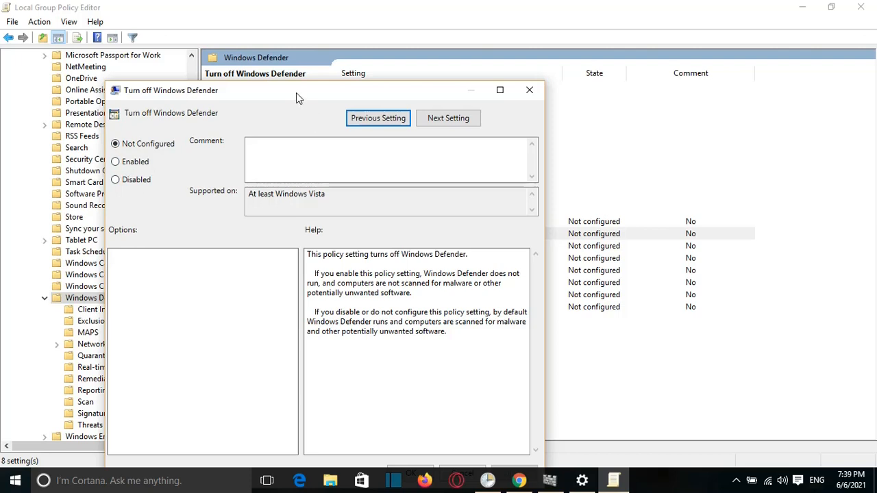
{"action": "mouse_move", "coordinate": [316, 274]}
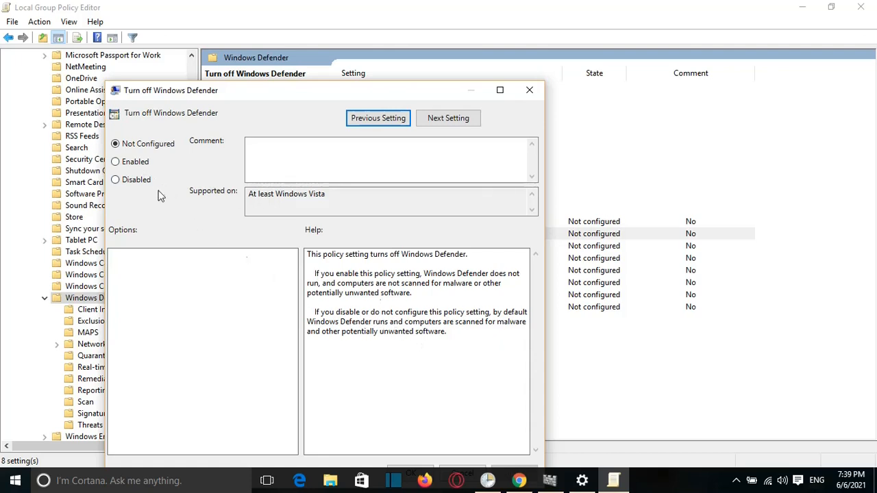
Set 'Turn off Windows Defender' to Enabled, apply it and close the dialog.
{"action": "left_click", "coordinate": [115, 162]}
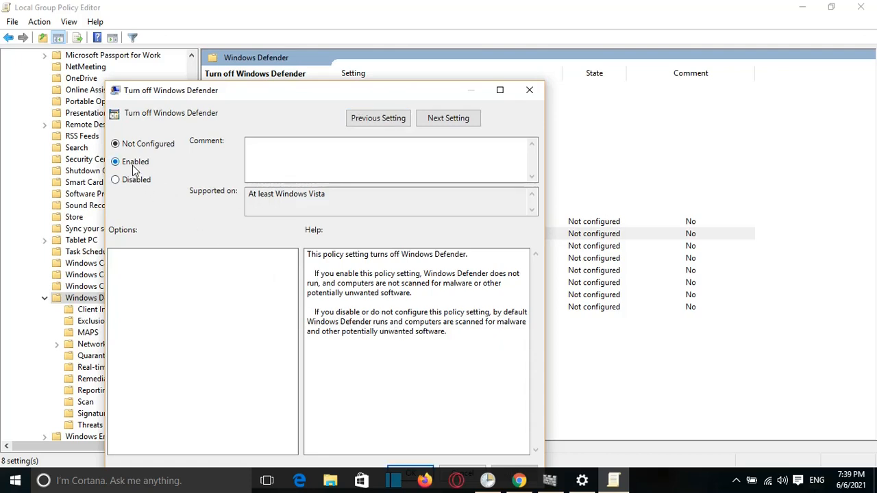
{"action": "left_click", "coordinate": [115, 162]}
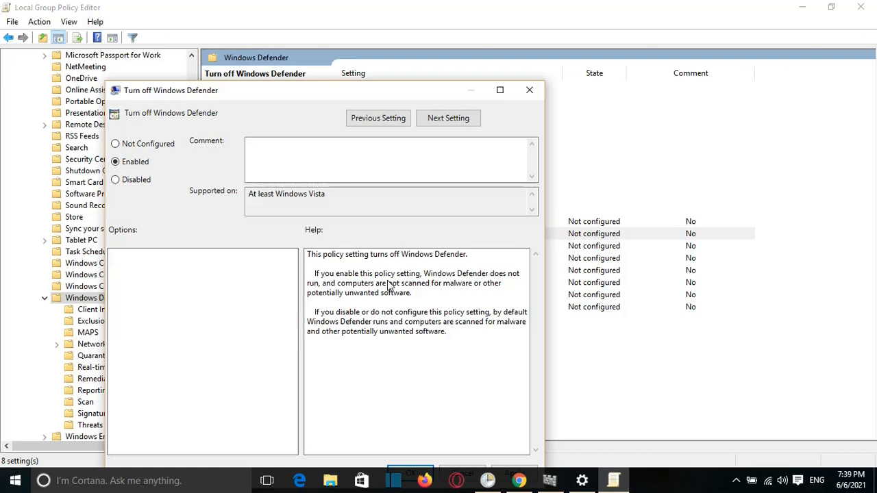
{"action": "mouse_move", "coordinate": [412, 299]}
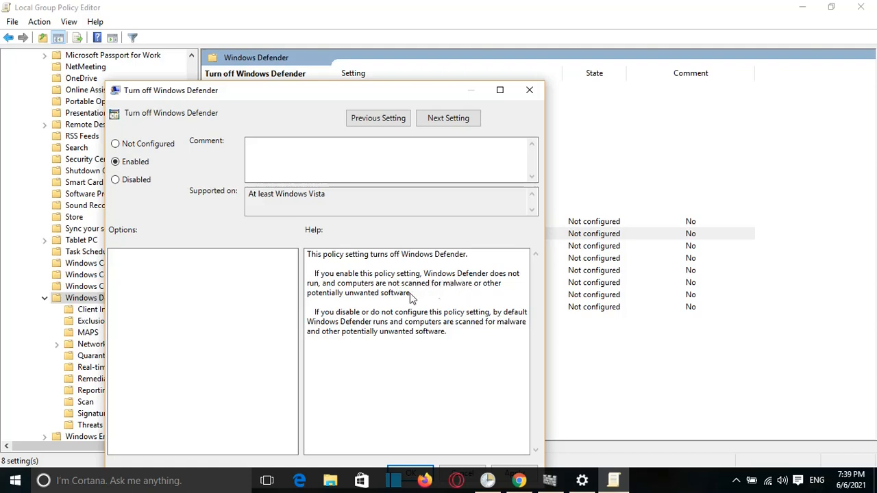
{"action": "mouse_move", "coordinate": [386, 300]}
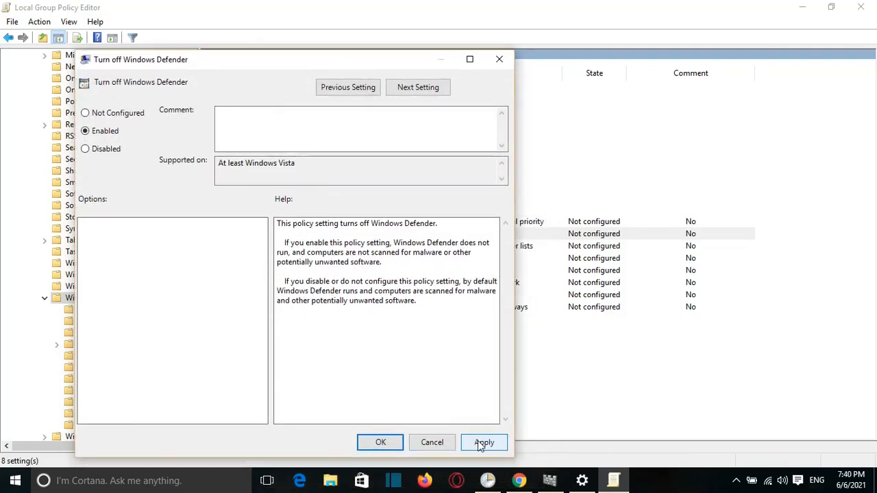
{"action": "left_click", "coordinate": [484, 442]}
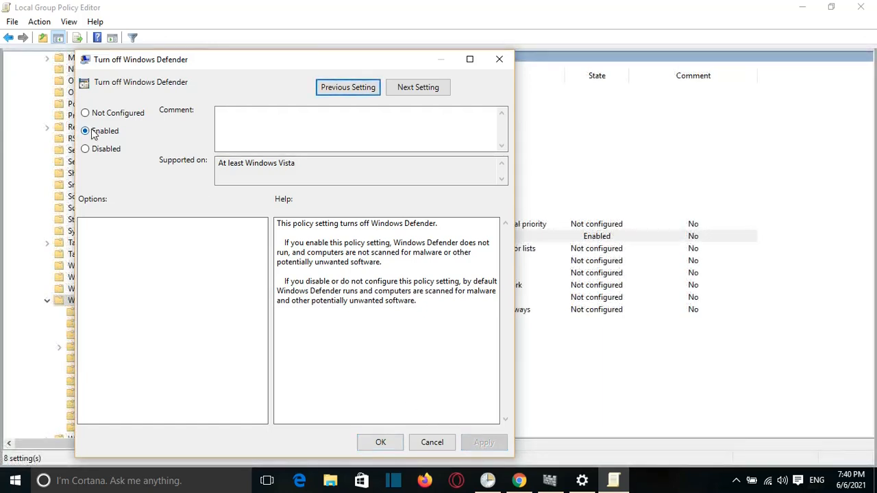
{"action": "left_click", "coordinate": [484, 442]}
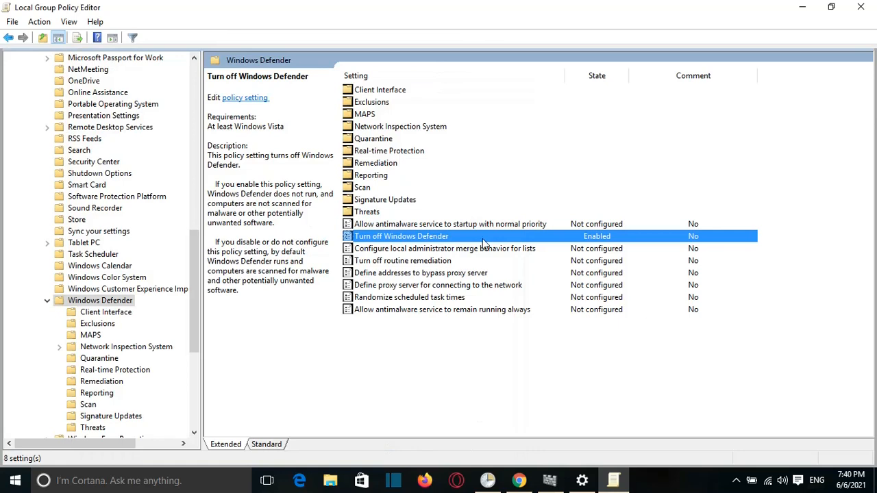
{"action": "mouse_move", "coordinate": [453, 244]}
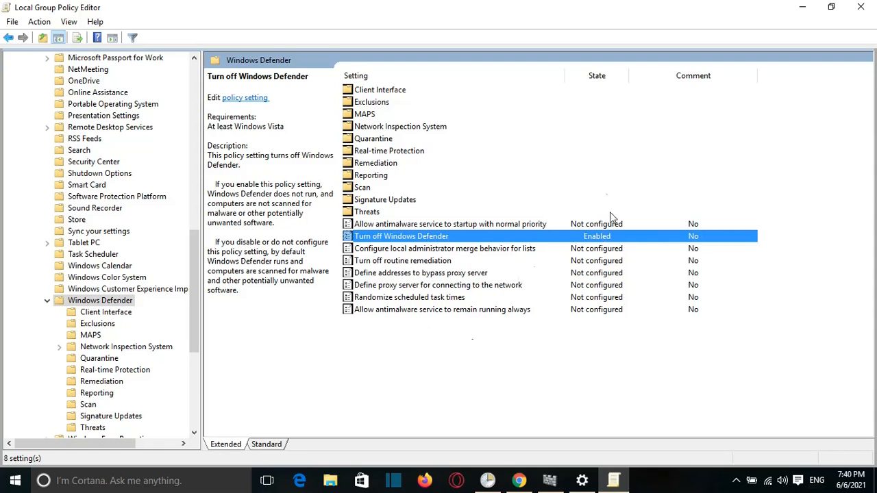
{"action": "mouse_move", "coordinate": [342, 340]}
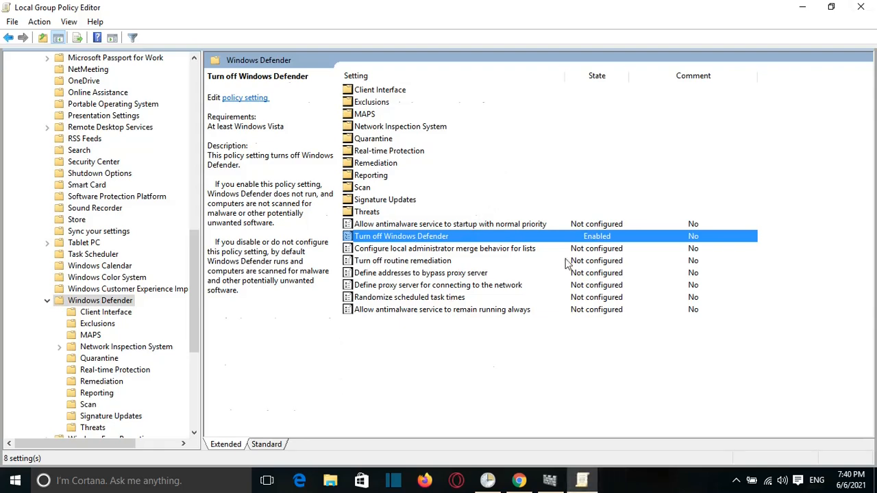
{"action": "mouse_move", "coordinate": [179, 463]}
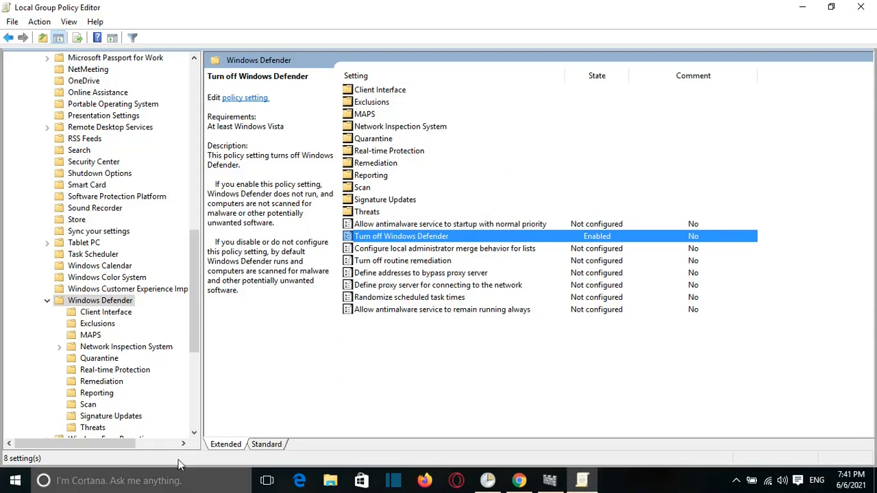
Search Cortana for 'setting' again and relaunch the Settings app.
{"action": "left_click", "coordinate": [117, 480]}
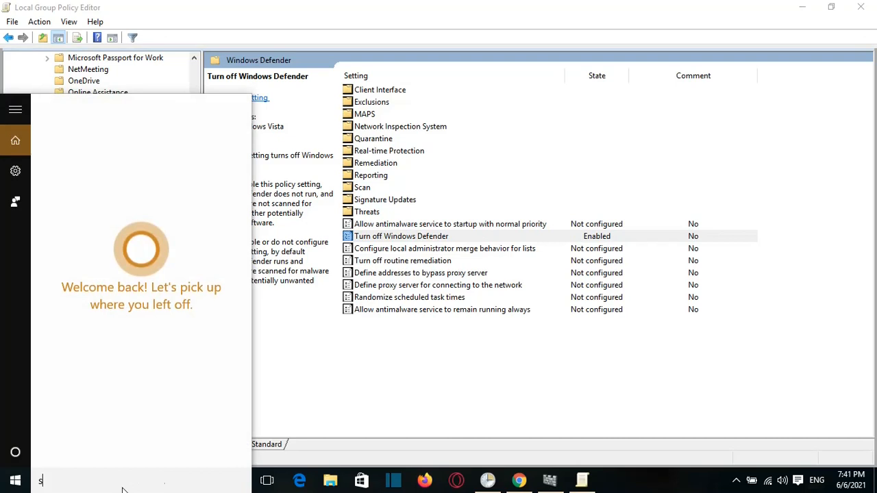
{"action": "type", "text": "etting"}
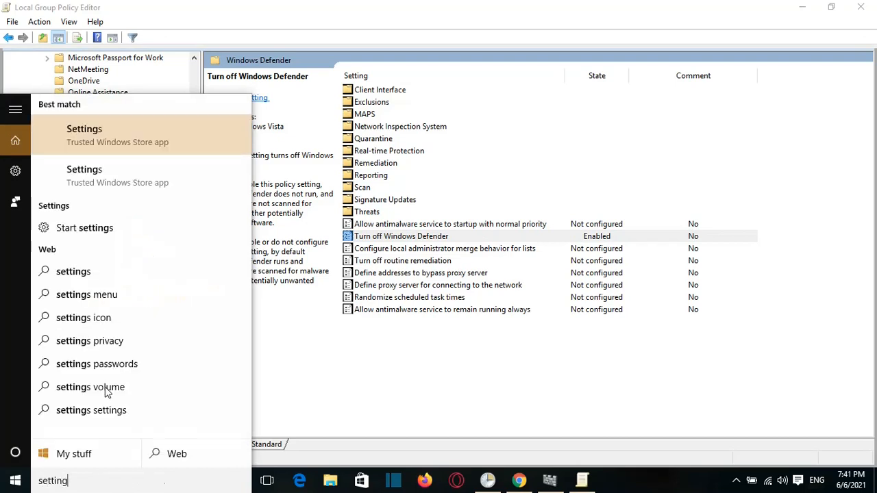
{"action": "mouse_move", "coordinate": [82, 136]}
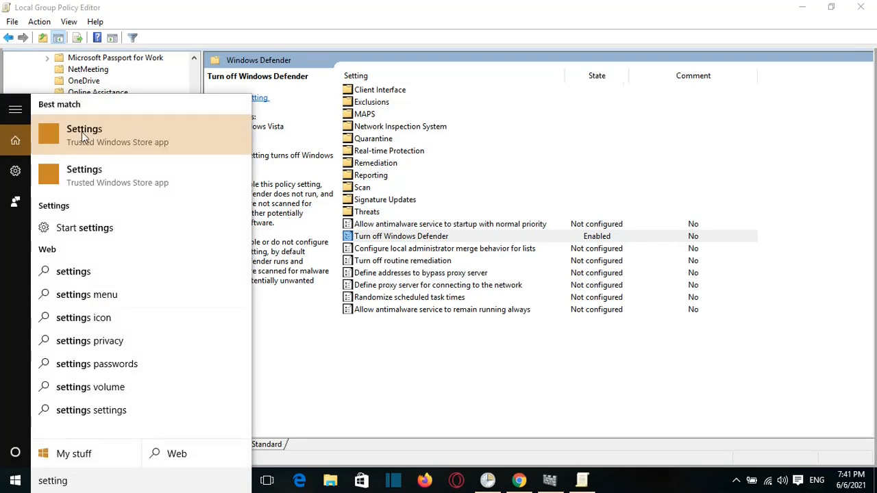
{"action": "left_click", "coordinate": [83, 136]}
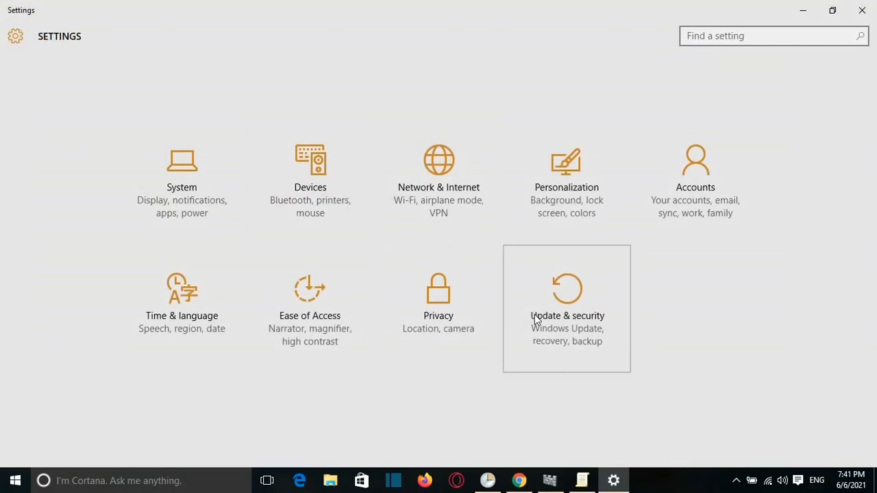
View the Windows Defender page under Update & security, confirming real-time protection shows Off.
{"action": "left_click", "coordinate": [567, 322]}
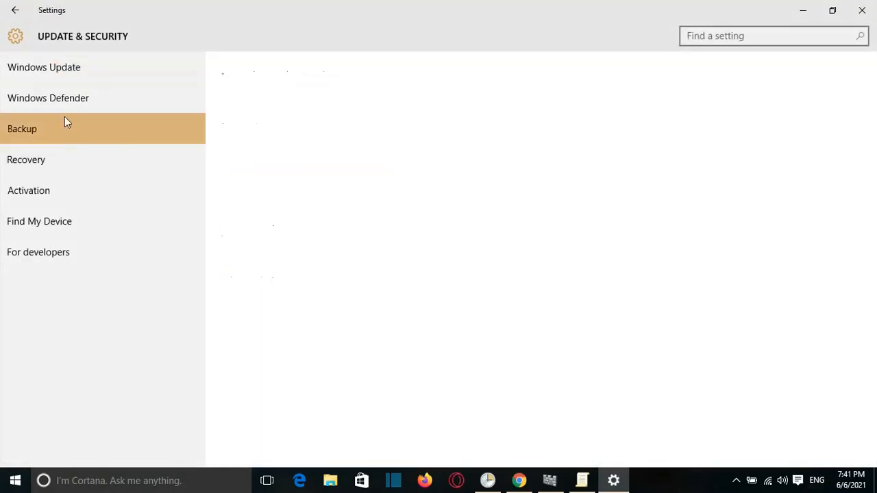
{"action": "left_click", "coordinate": [48, 99]}
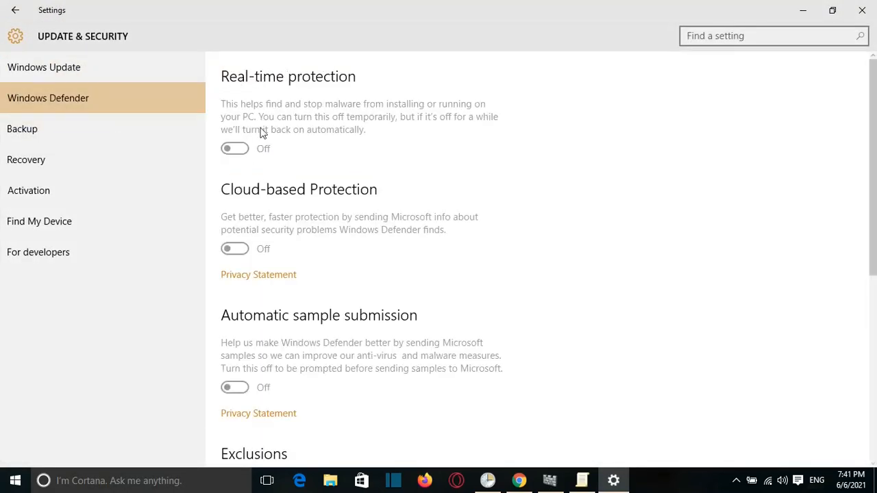
{"action": "mouse_move", "coordinate": [184, 113]}
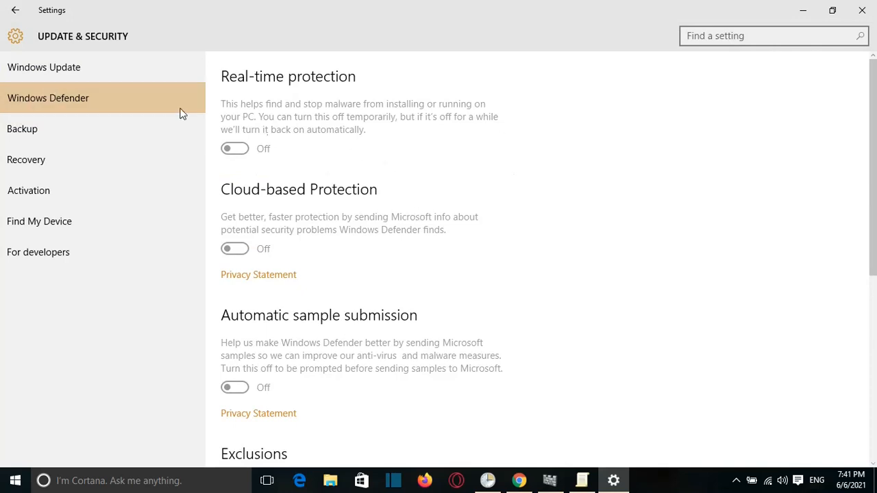
{"action": "mouse_move", "coordinate": [257, 274]}
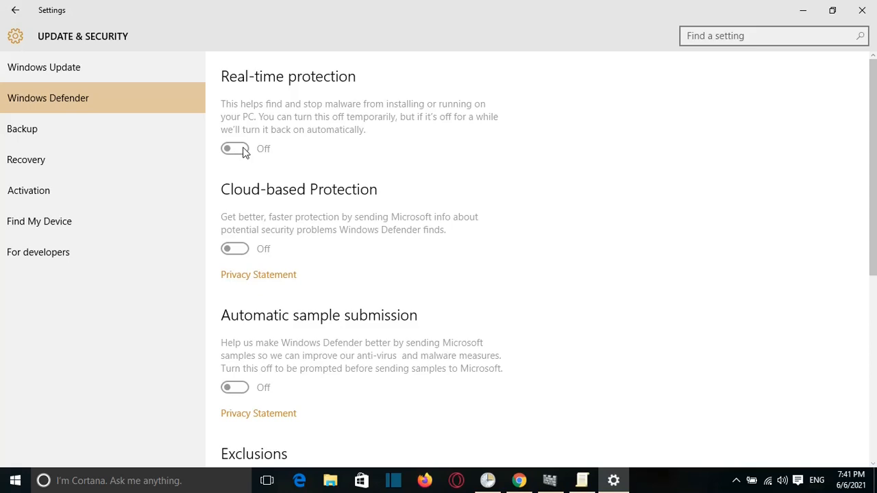
{"action": "mouse_move", "coordinate": [609, 480]}
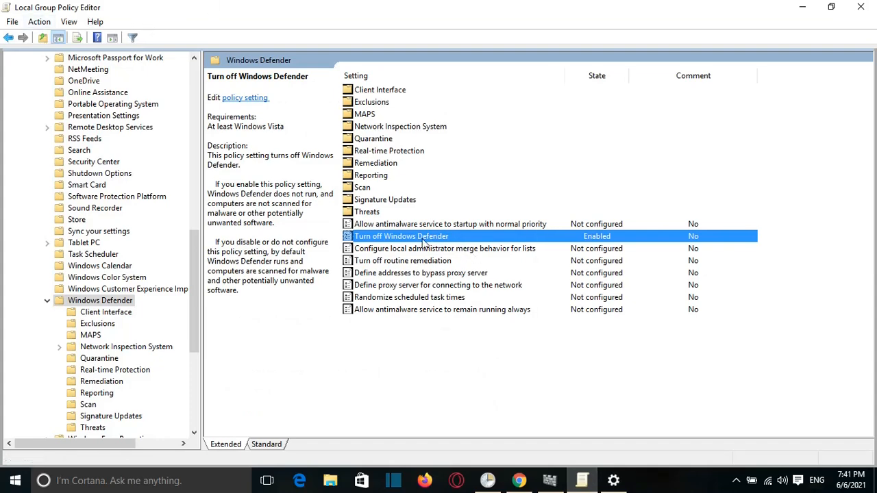
Set 'Turn off Windows Defender' to Disabled and apply, re-enabling Defender.
{"action": "double_click", "coordinate": [400, 236]}
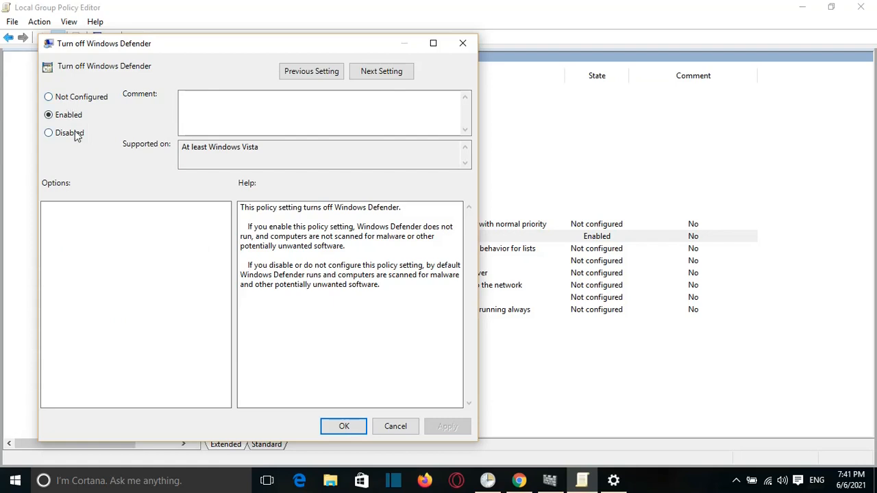
{"action": "left_click", "coordinate": [49, 132]}
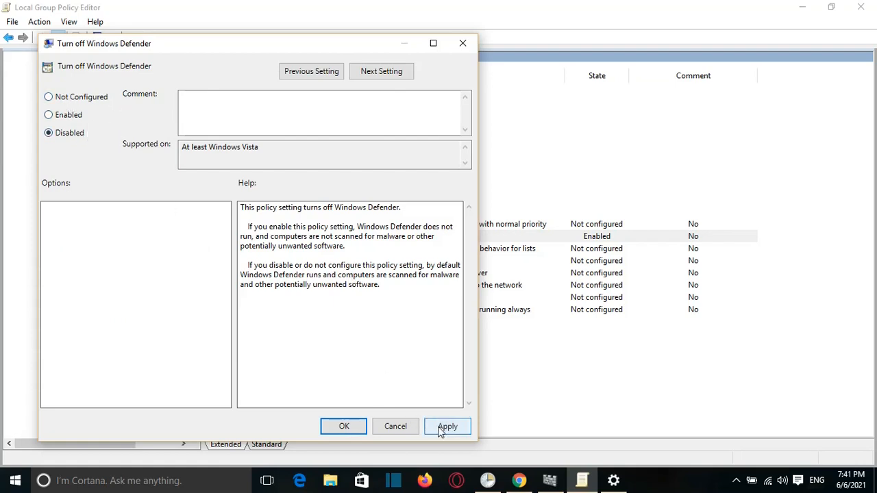
{"action": "left_click", "coordinate": [344, 426]}
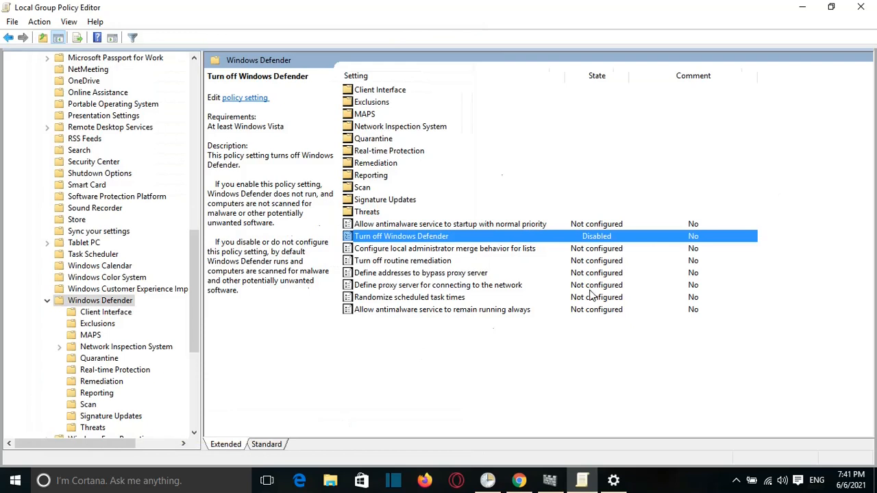
{"action": "mouse_move", "coordinate": [636, 296]}
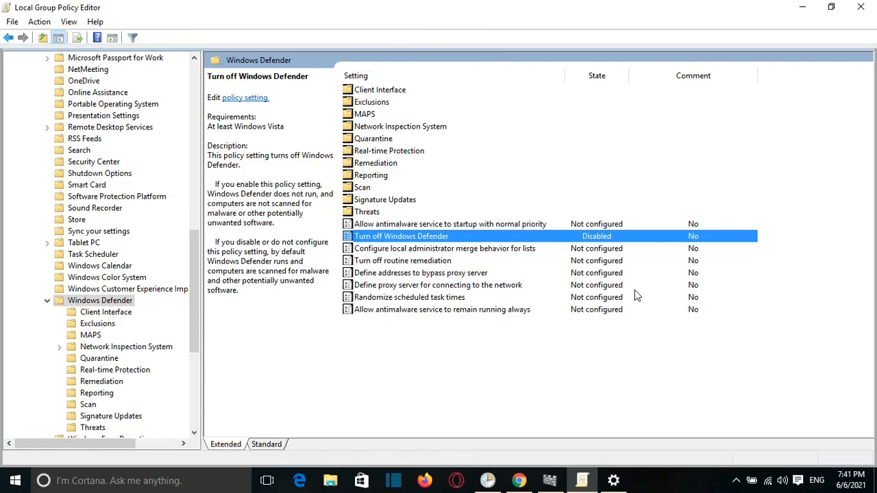